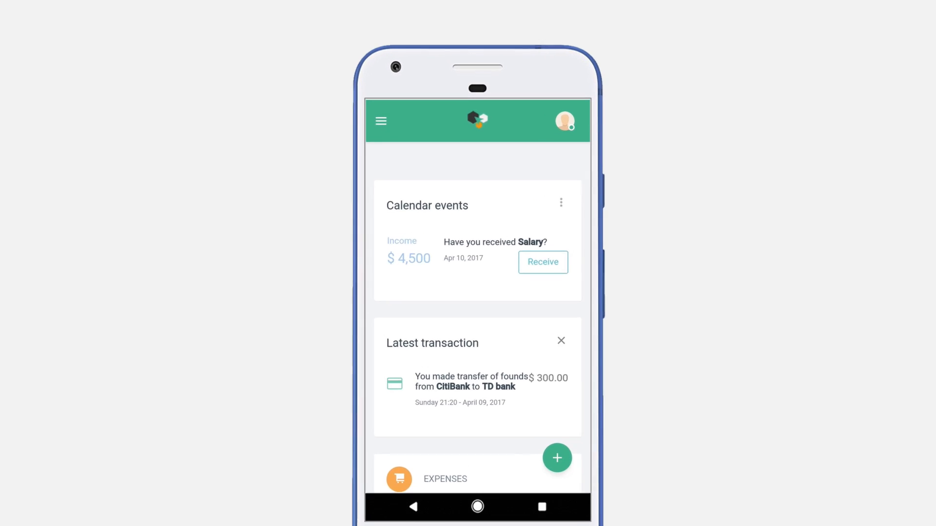
# Open the Goals card, showing $0 on goals and a prompt to create one
pyautogui.click(381, 121)
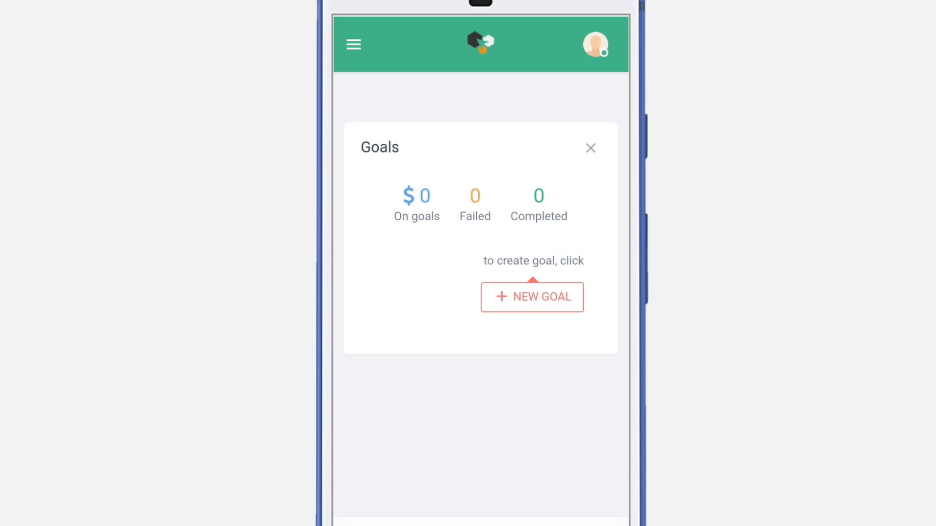
# Fill a new goal form: name Goal 1, source CitiBank, 20 percent, amount 1000
pyautogui.click(532, 297)
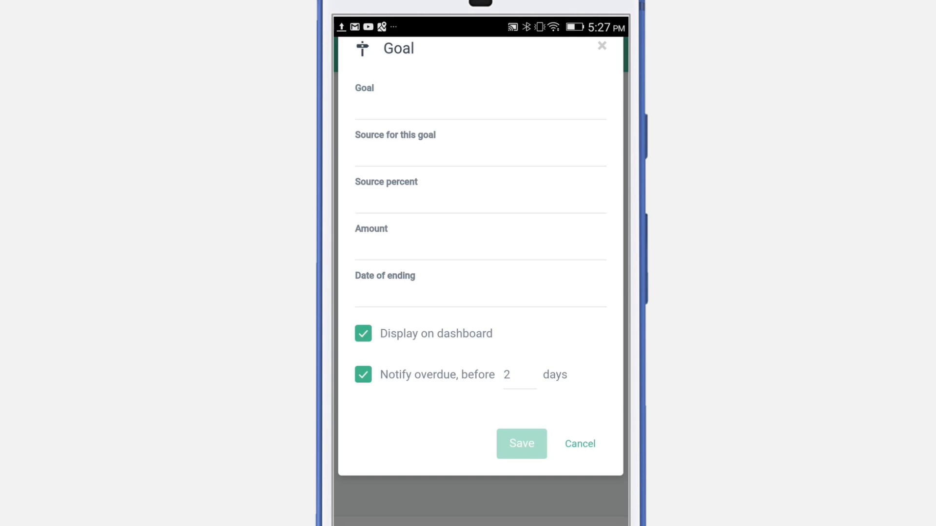
pyautogui.click(479, 107)
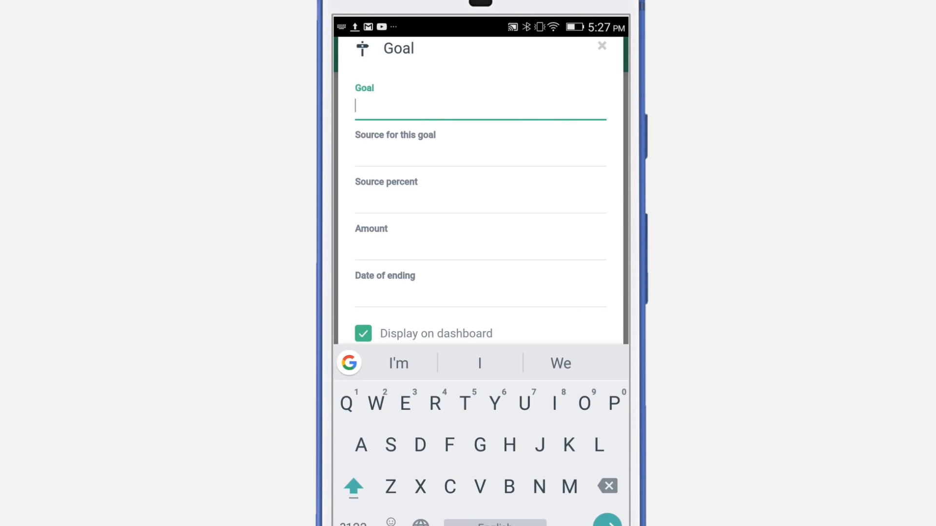
pyautogui.write('Goal')
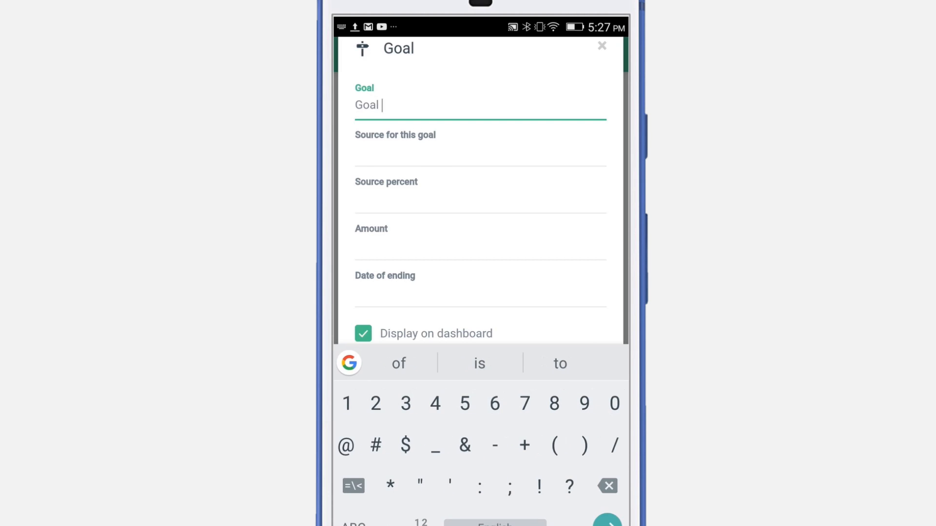
pyautogui.click(479, 149)
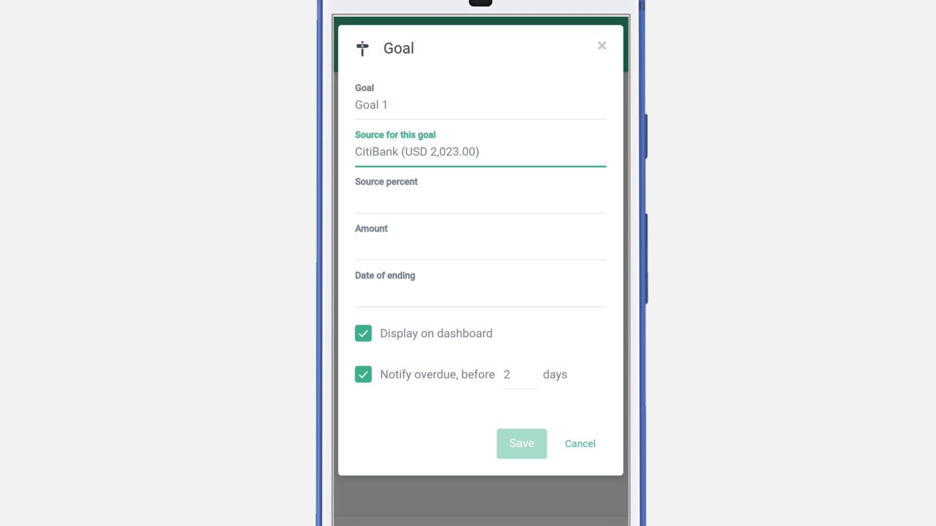
pyautogui.click(479, 200)
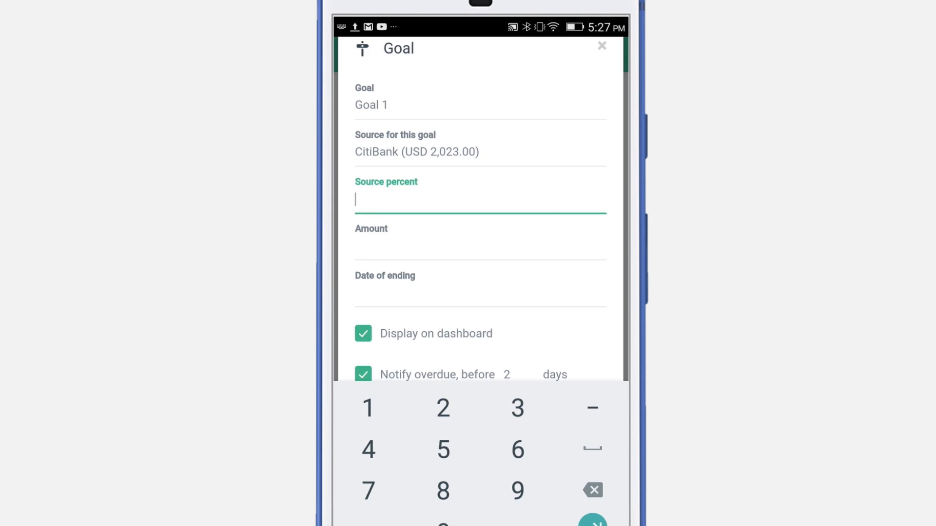
pyautogui.write('20')
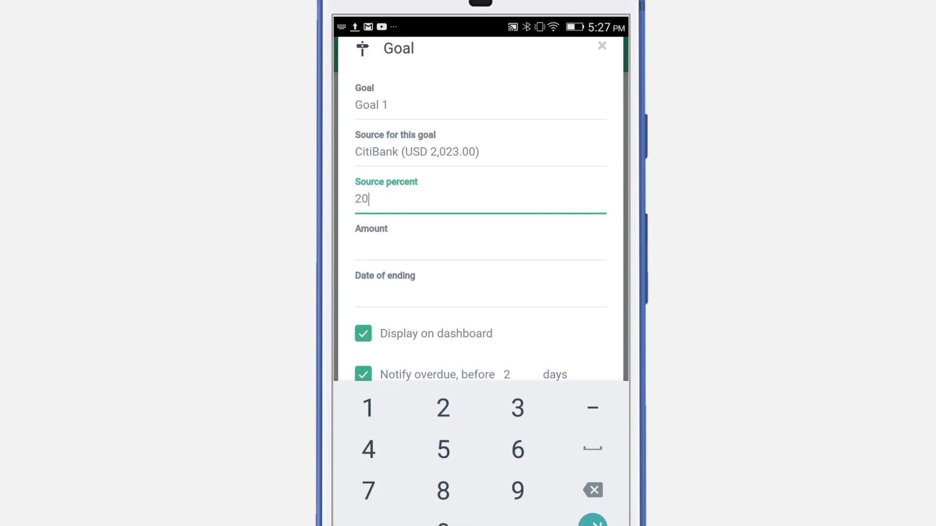
pyautogui.click(479, 245)
pyautogui.write('100')
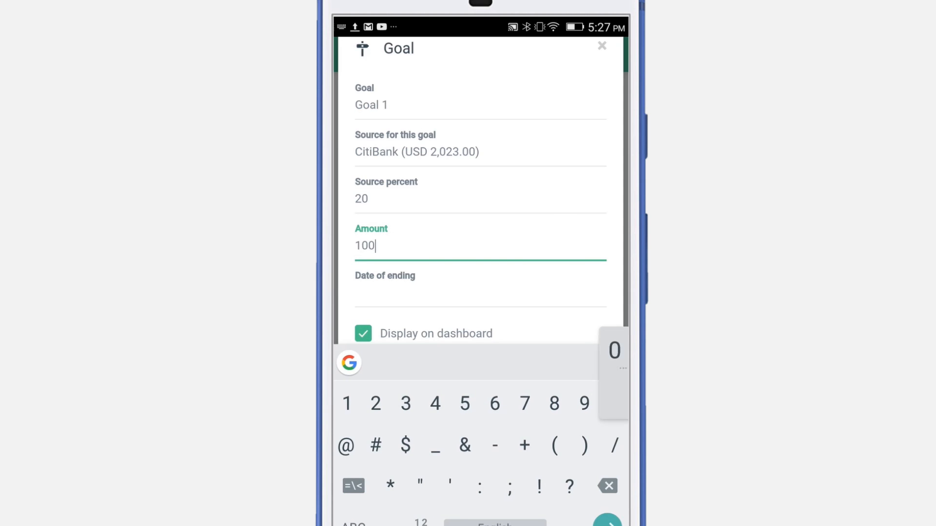
pyautogui.click(614, 403)
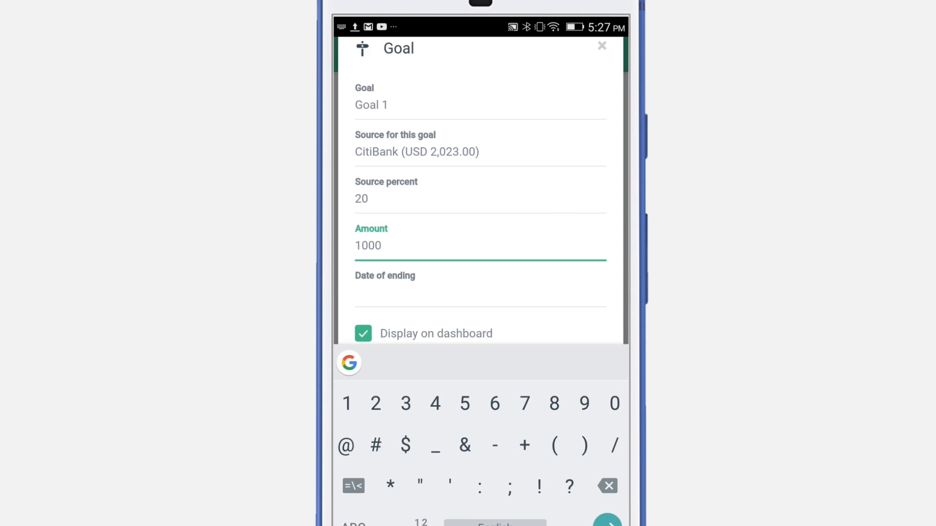
# Set Goal 1's ending date to 04/14/2017 and save the goal
pyautogui.click(479, 293)
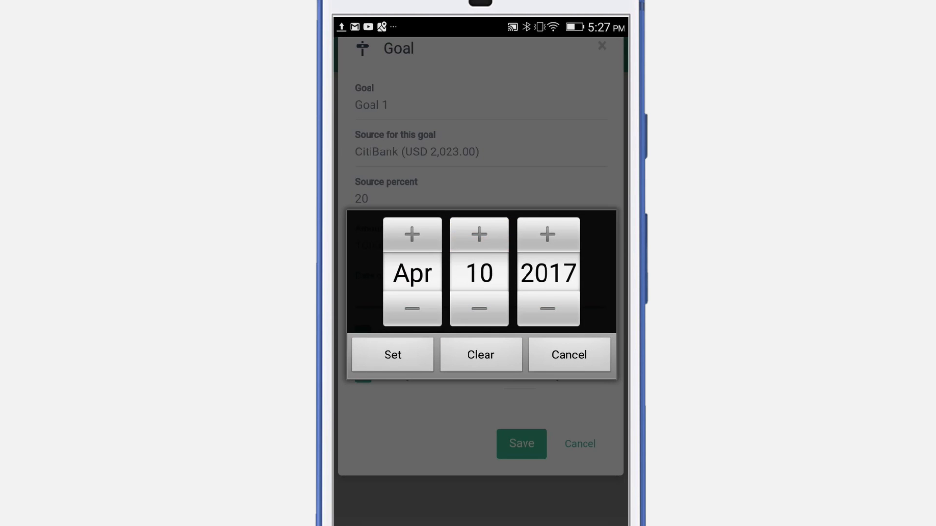
pyautogui.click(480, 234)
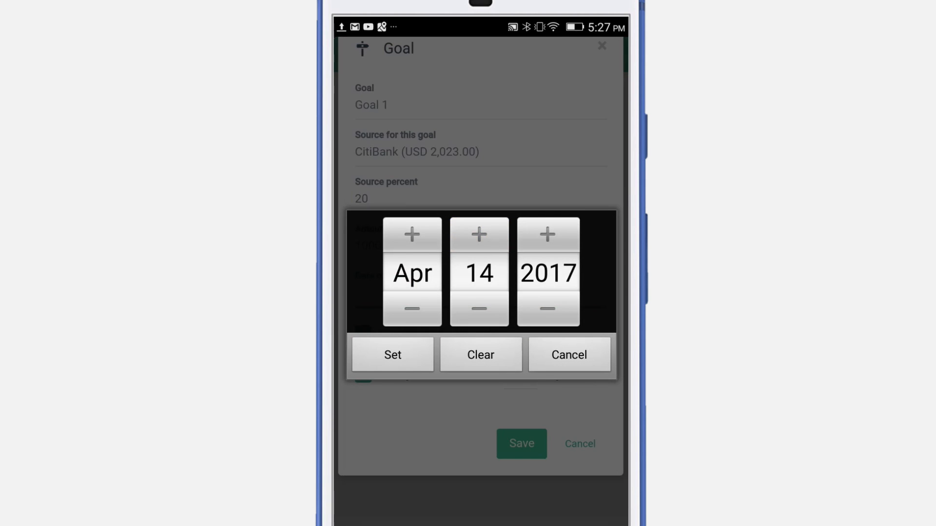
pyautogui.click(392, 355)
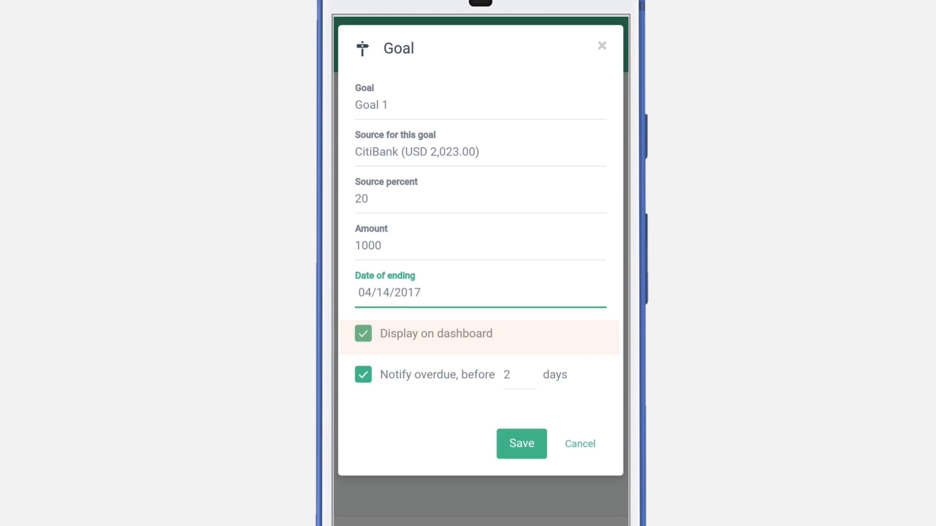
pyautogui.moveTo(438, 374)
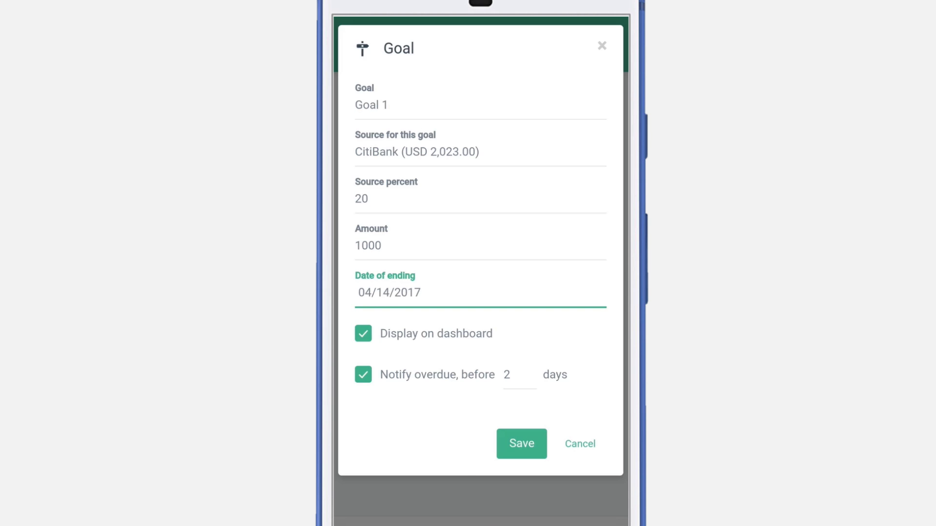
pyautogui.click(521, 443)
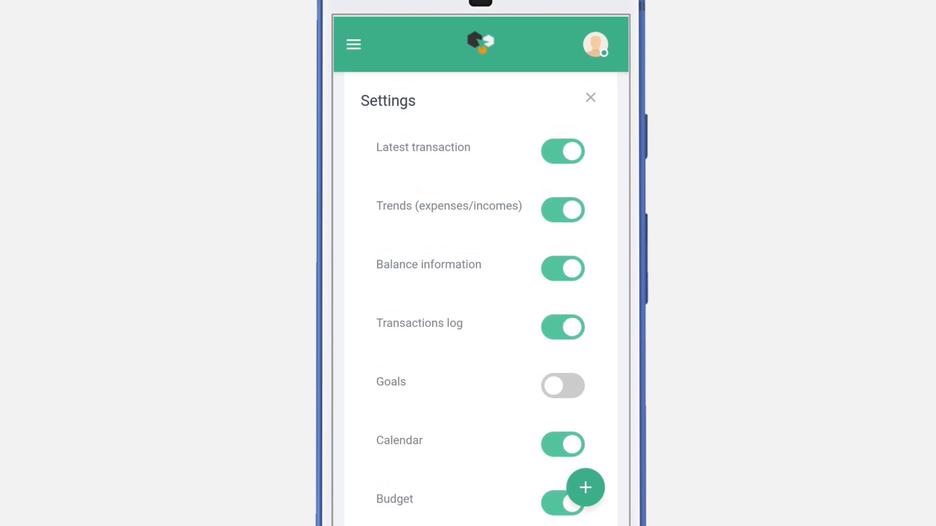
# Switch on the Goals toggle in dashboard settings and close the settings
pyautogui.click(562, 386)
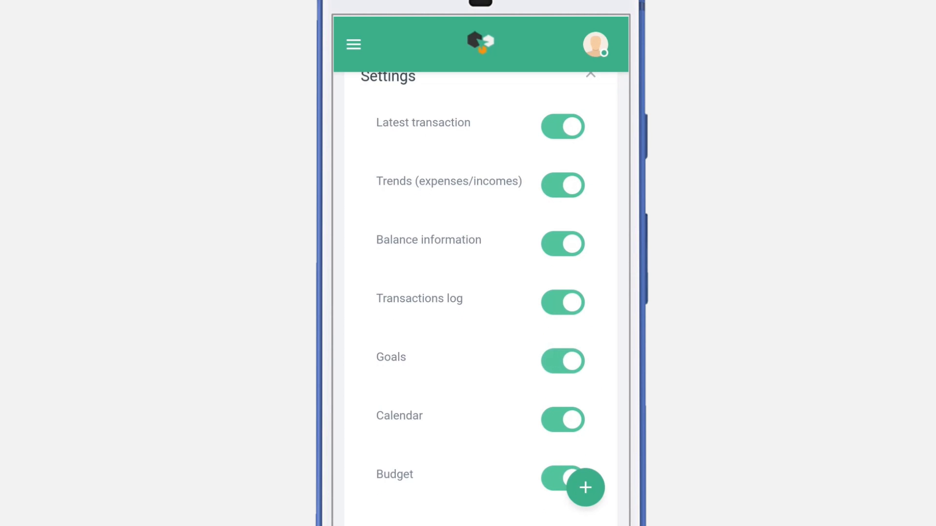
pyautogui.click(590, 75)
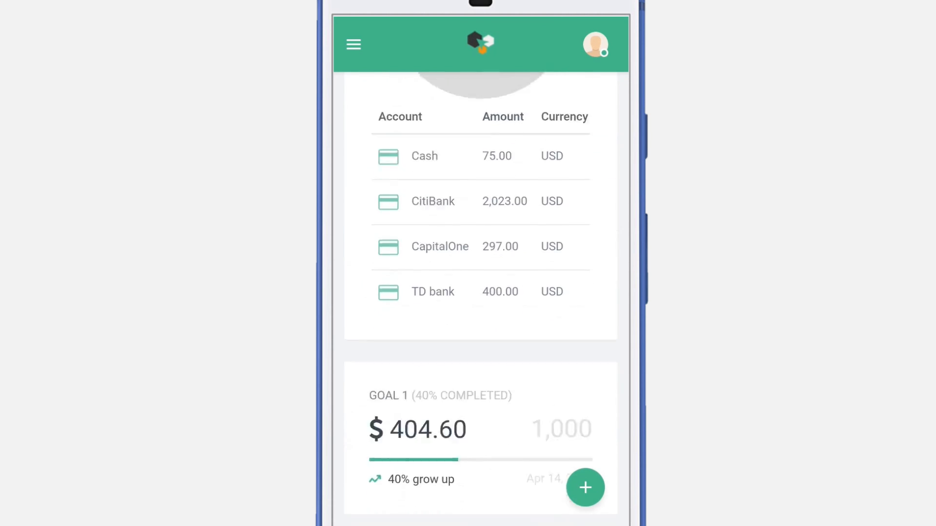
# Scroll the dashboard down past the Goal 1 card to the Your budget section
pyautogui.scroll(-3)
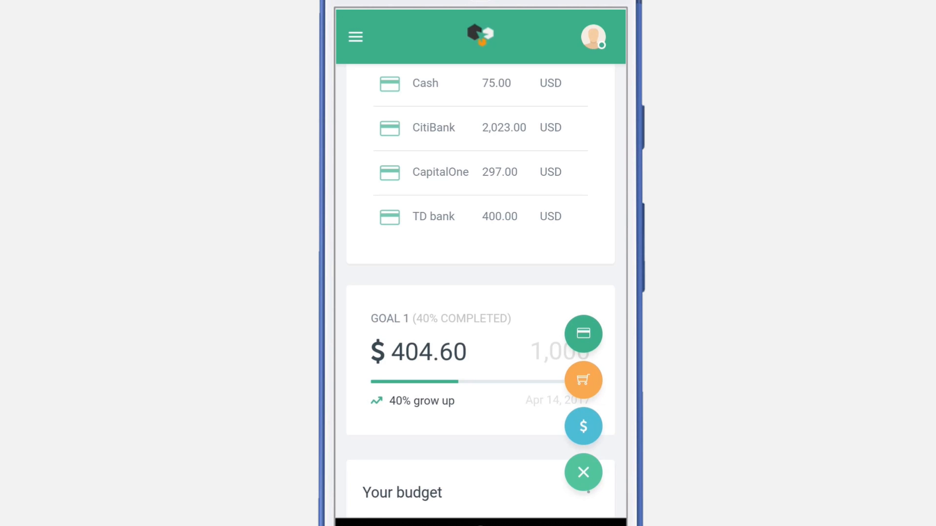
# Save a 1500 USD Salary income into CitiBank, lifting Goal 1 to 70%
pyautogui.click(583, 426)
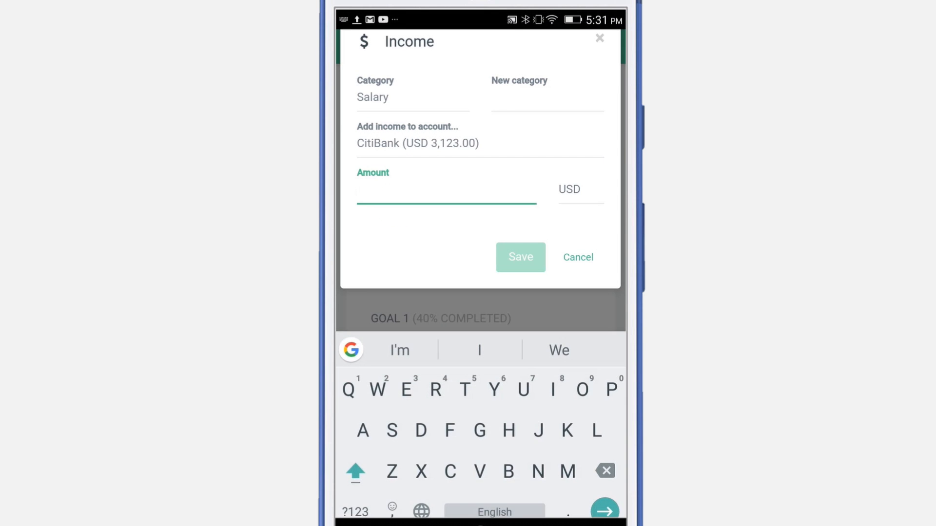
pyautogui.write('1500')
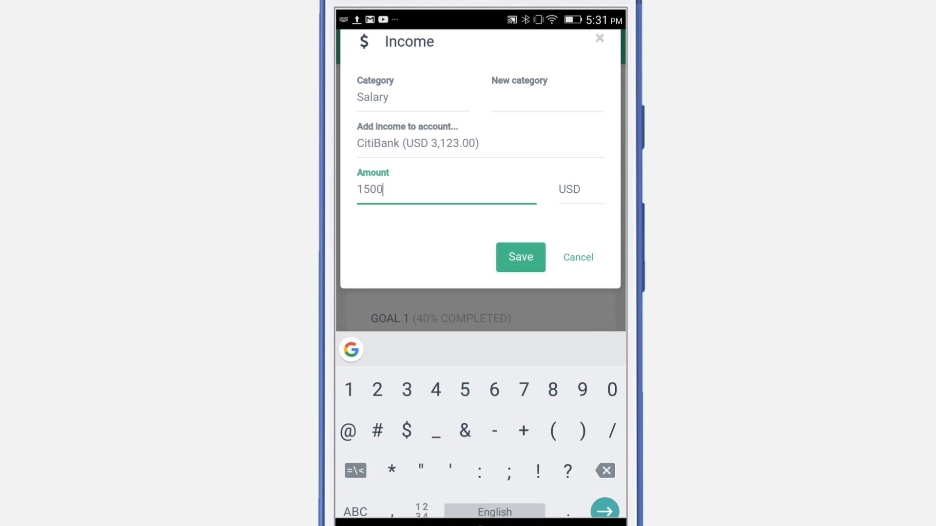
pyautogui.click(520, 257)
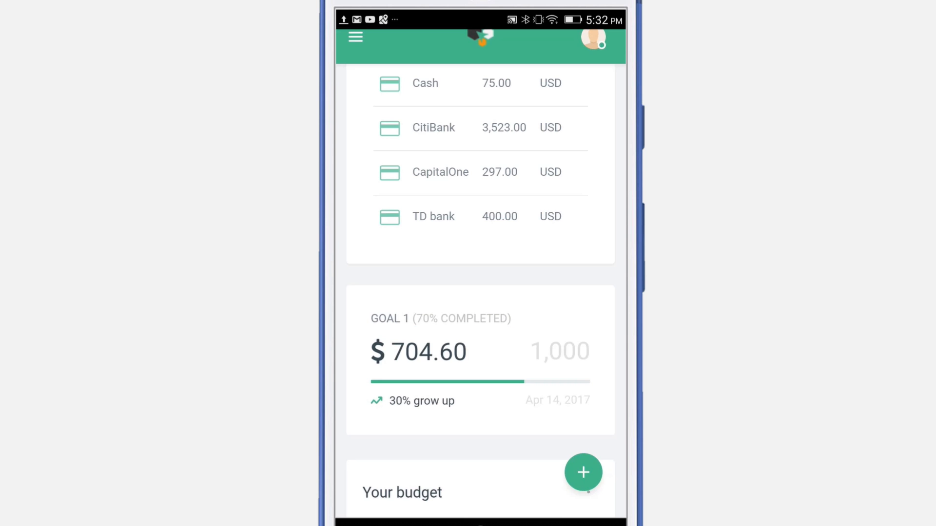
# Open the Goals overview listing Goal 1 on goal at 70%, due Apr 14, 2017
pyautogui.scroll(-3)
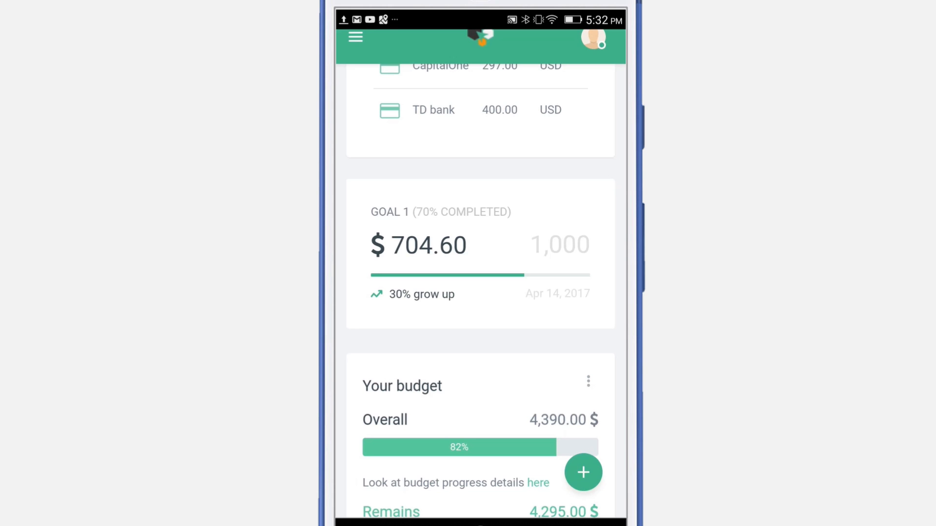
pyautogui.click(355, 37)
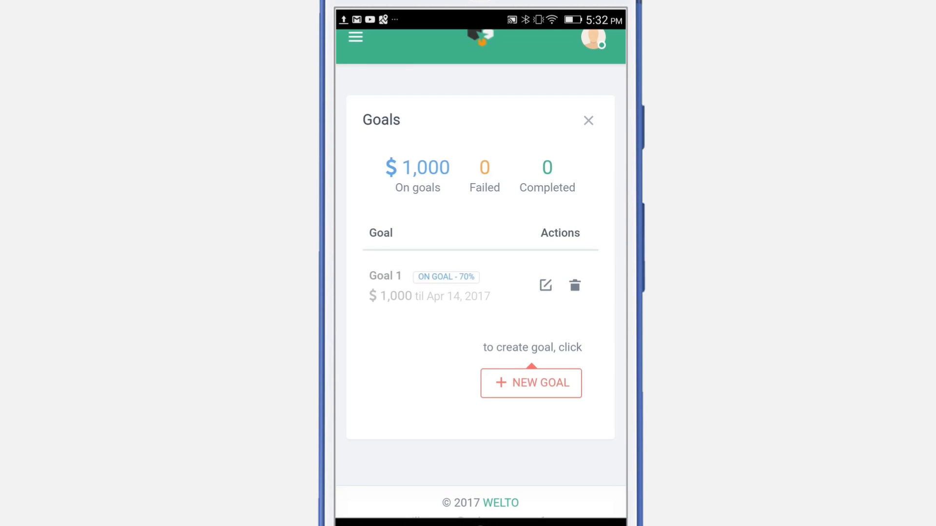
# Change Goal 1's end date to Apr 8, 2017, save, and close the Goals overview
pyautogui.click(545, 284)
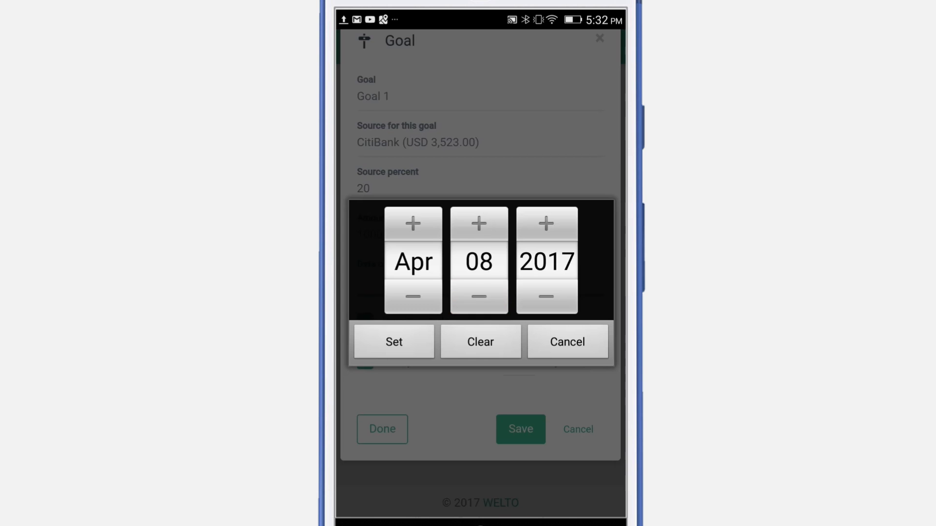
pyautogui.click(394, 342)
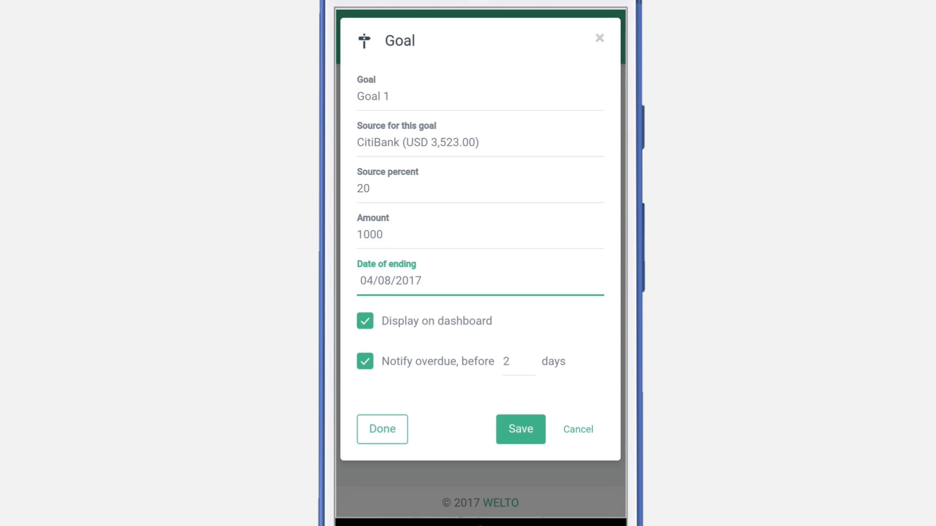
pyautogui.click(520, 429)
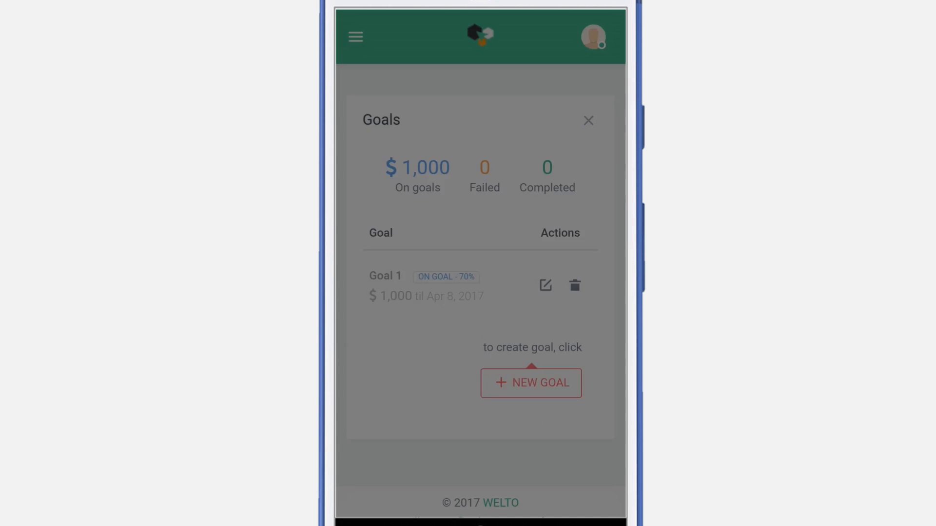
pyautogui.click(588, 121)
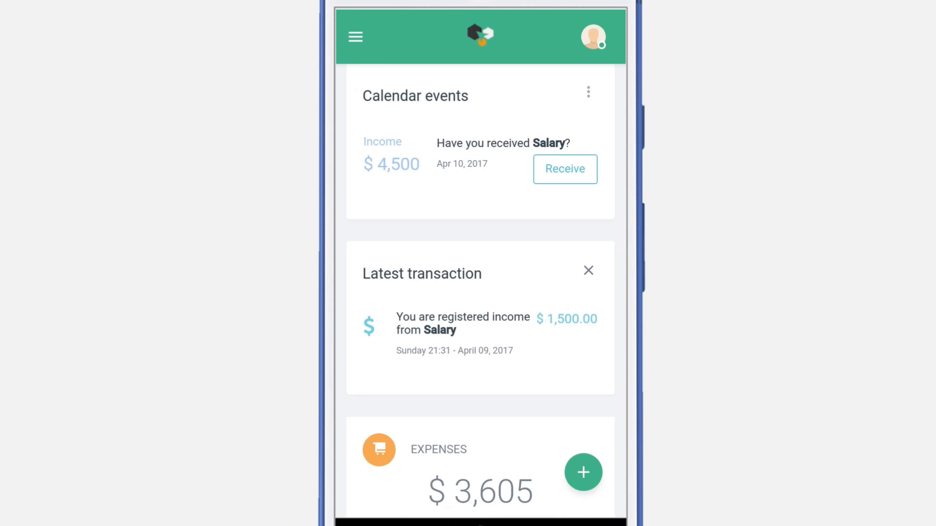
# Reopen Goals to see Goal 1 prolonged to Apr 10, 2017, then expand Transactions
pyautogui.click(355, 36)
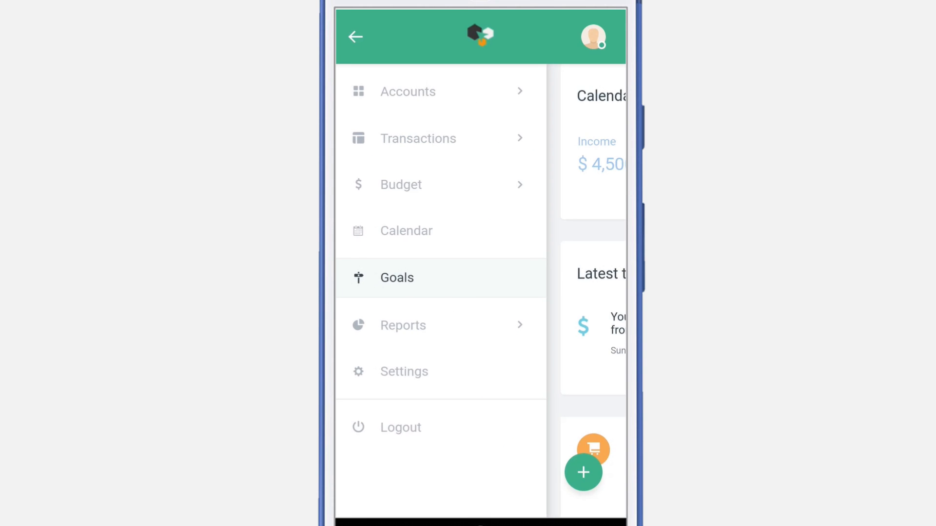
pyautogui.click(397, 277)
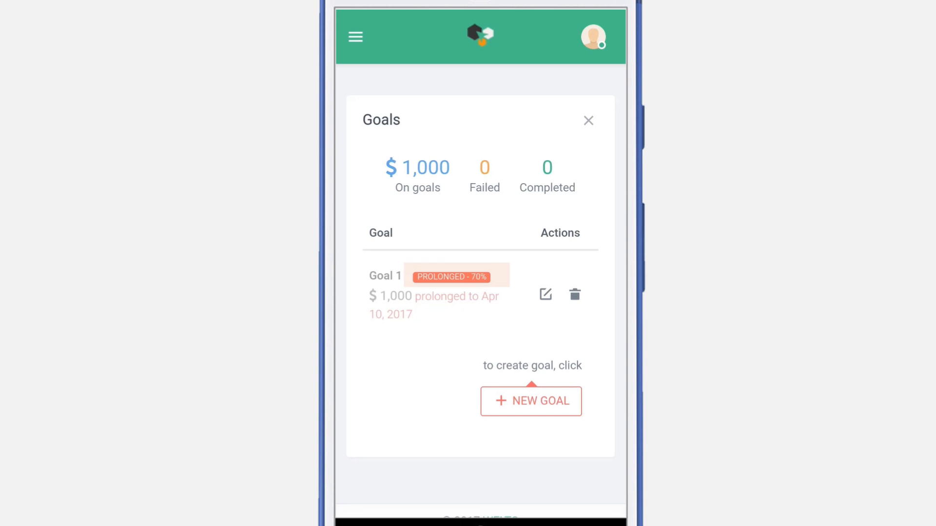
pyautogui.click(356, 37)
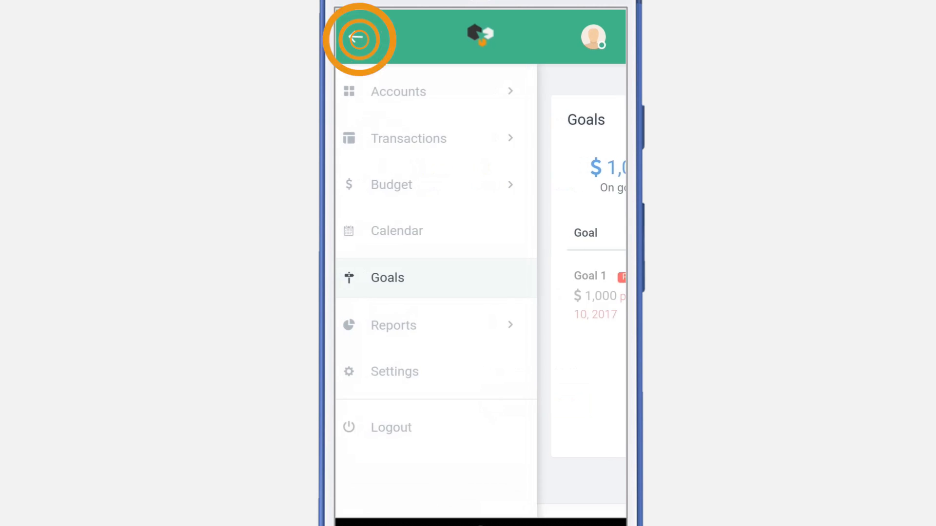
pyautogui.click(409, 138)
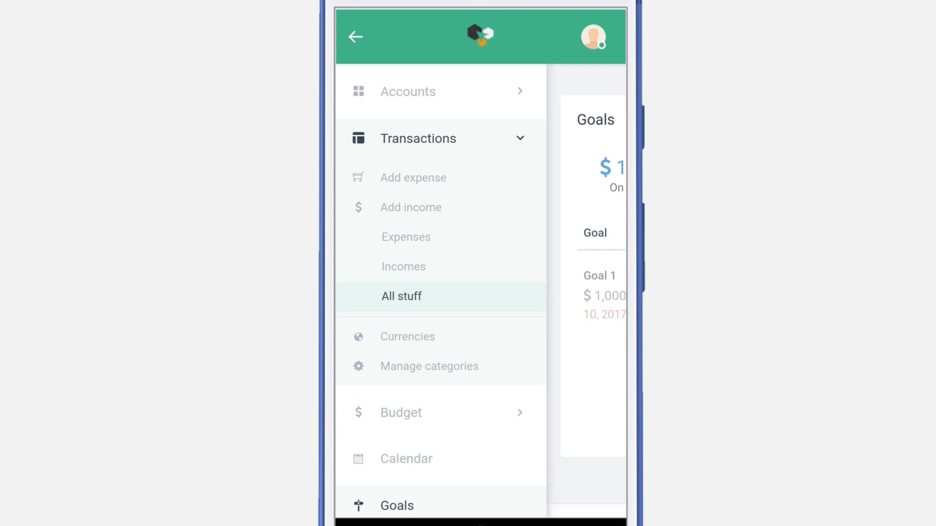
# Save another Salary income into CitiBank, pushing Goal 1 to 170%
pyautogui.click(410, 208)
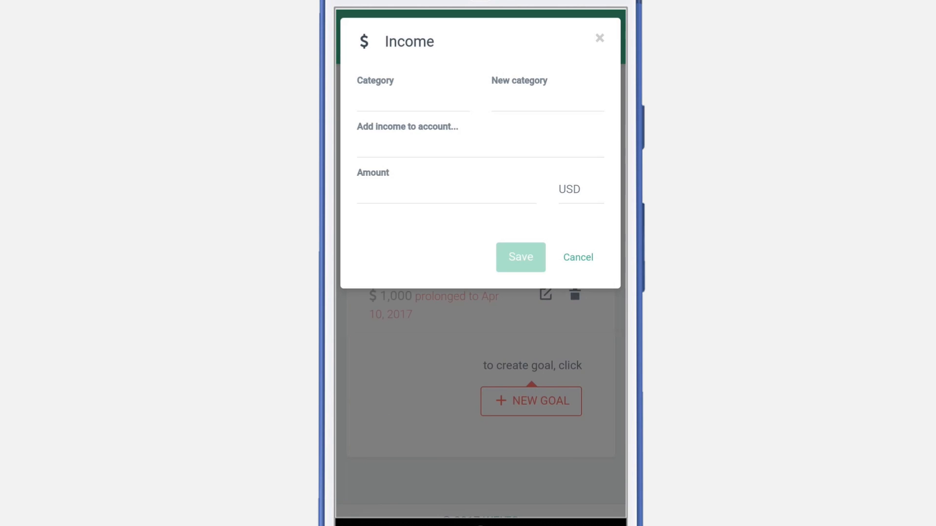
pyautogui.click(407, 135)
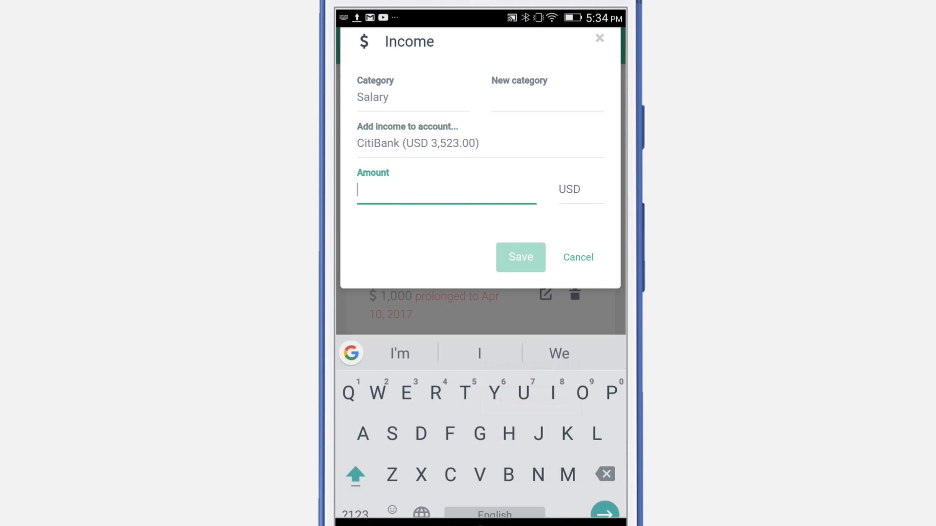
pyautogui.click(354, 511)
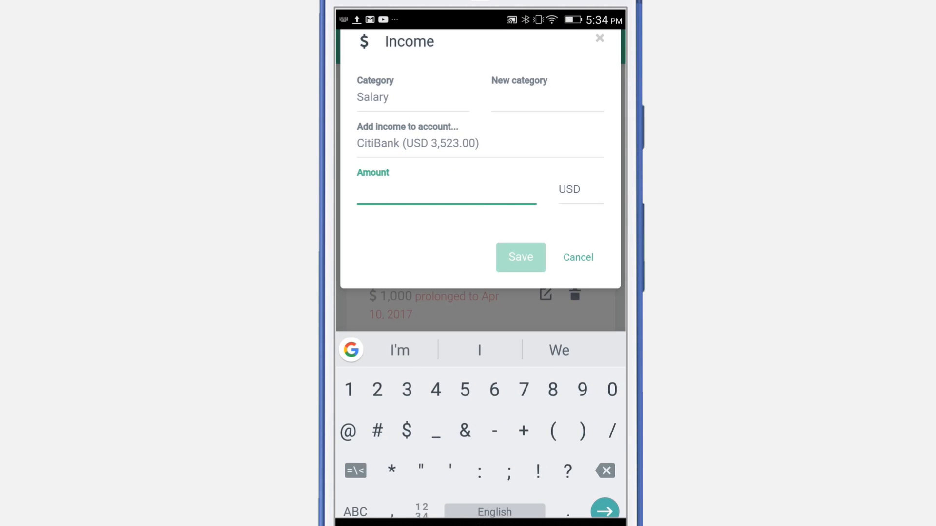
pyautogui.click(577, 257)
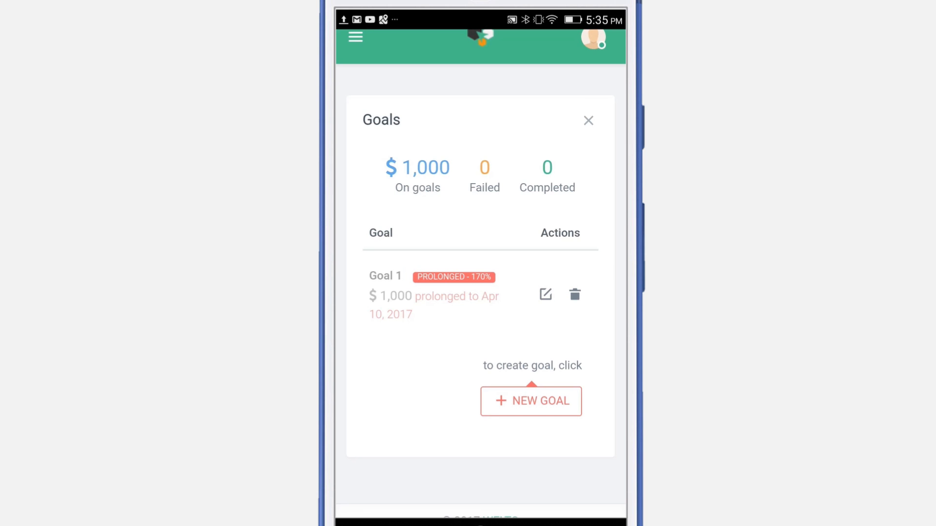
# Close Goals to see Goal 1 marked Done at $1,704.60, then open the main menu
pyautogui.click(588, 120)
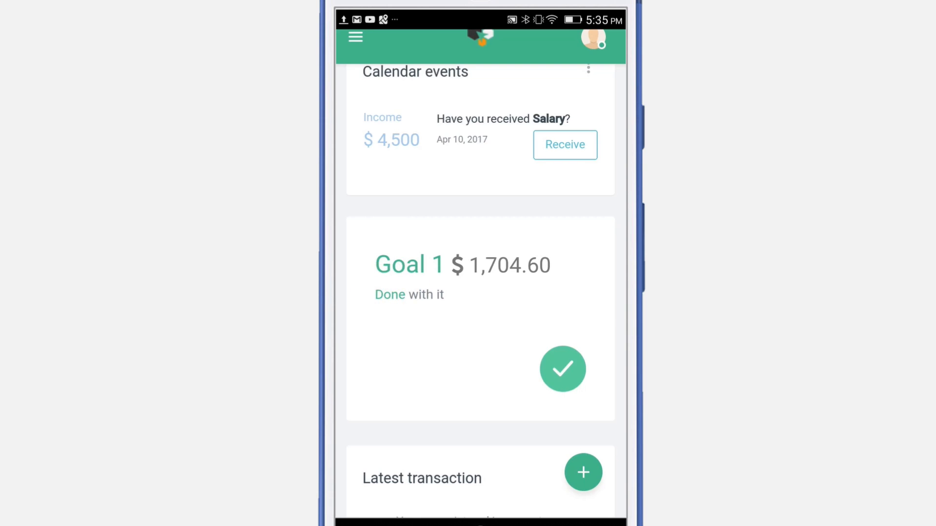
pyautogui.click(355, 36)
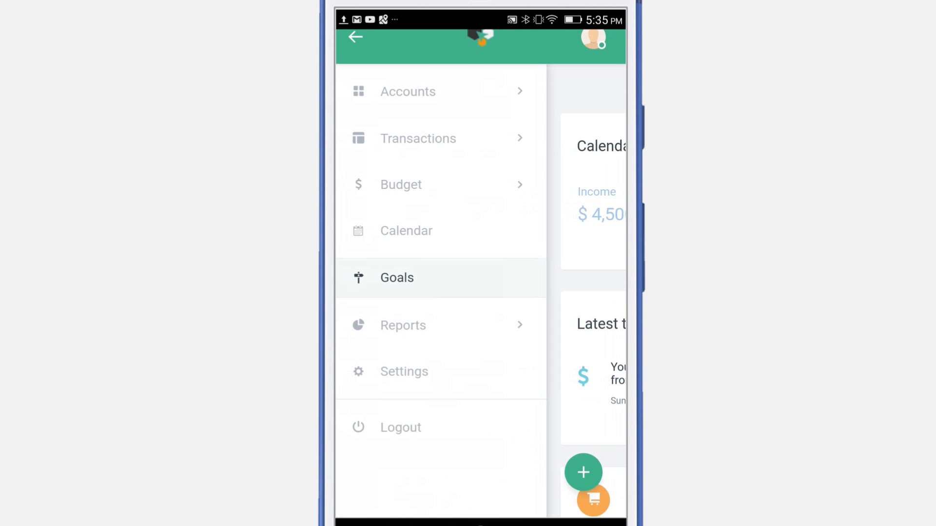